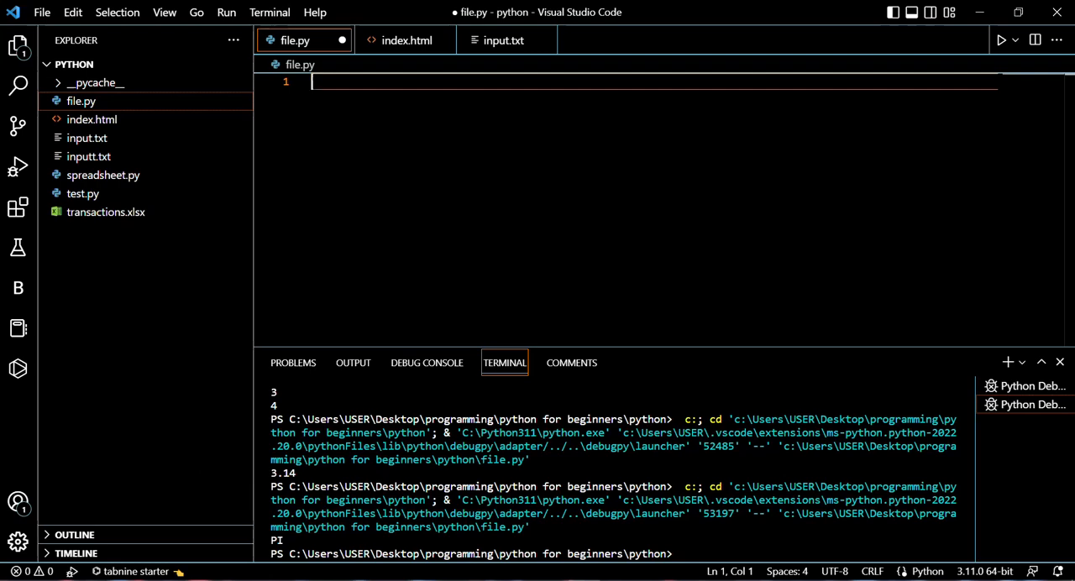
mouse_move(733, 221)
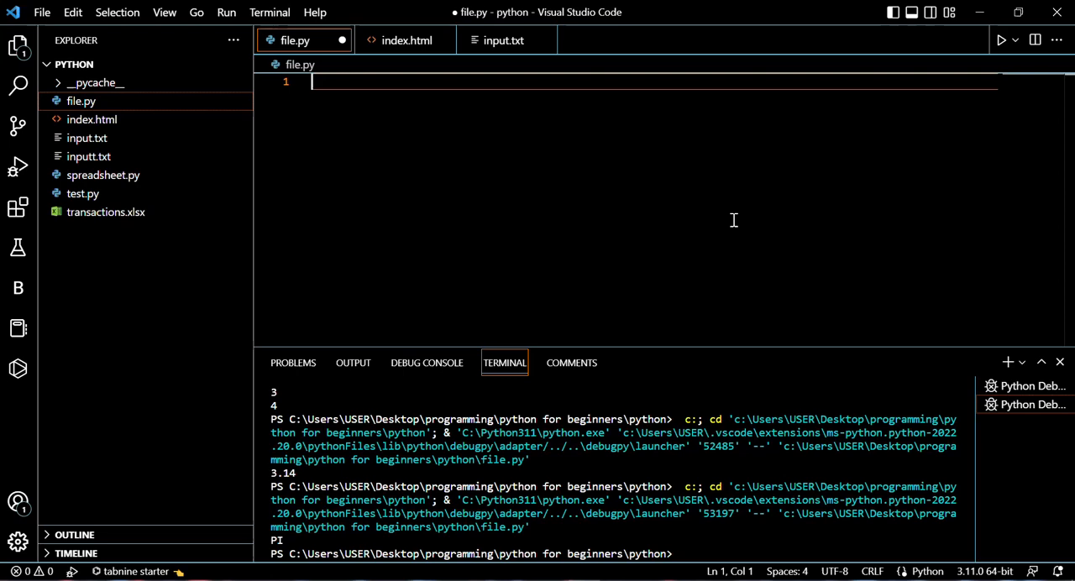
- Type 'from enum import Enum' as the first line of file.py
type("fro")
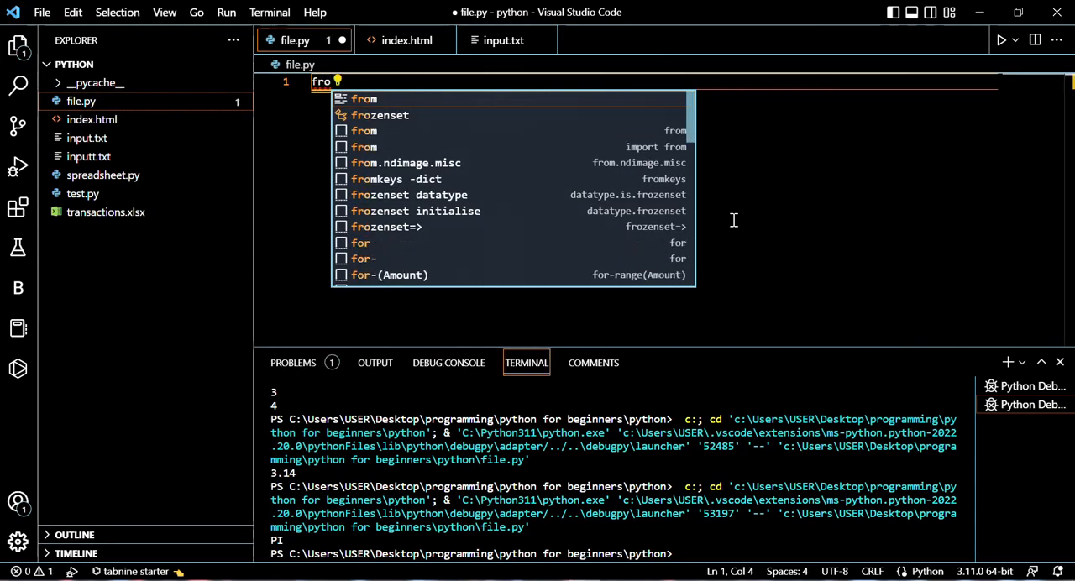
type("m e")
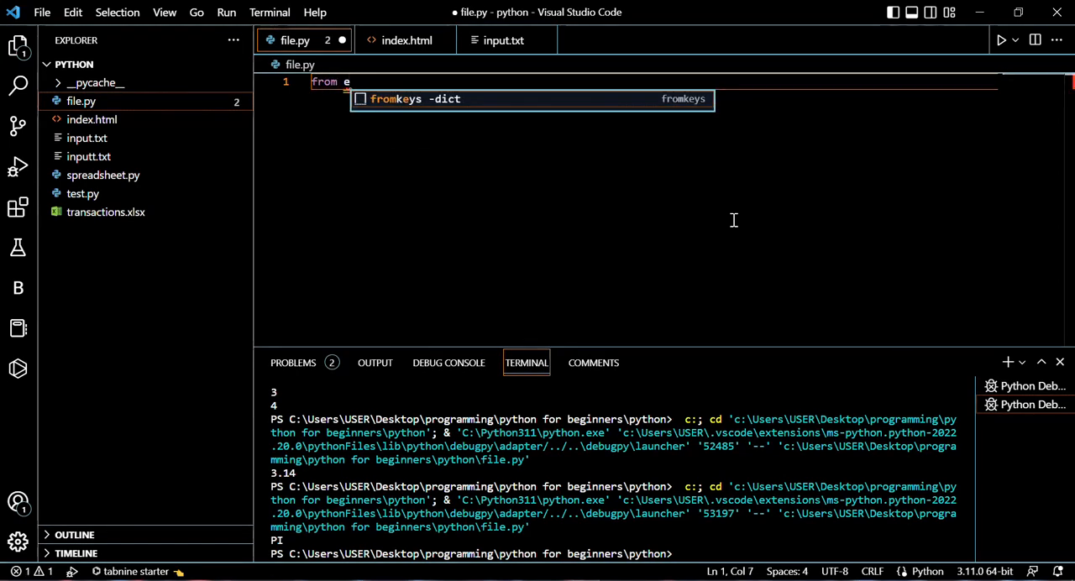
type("num")
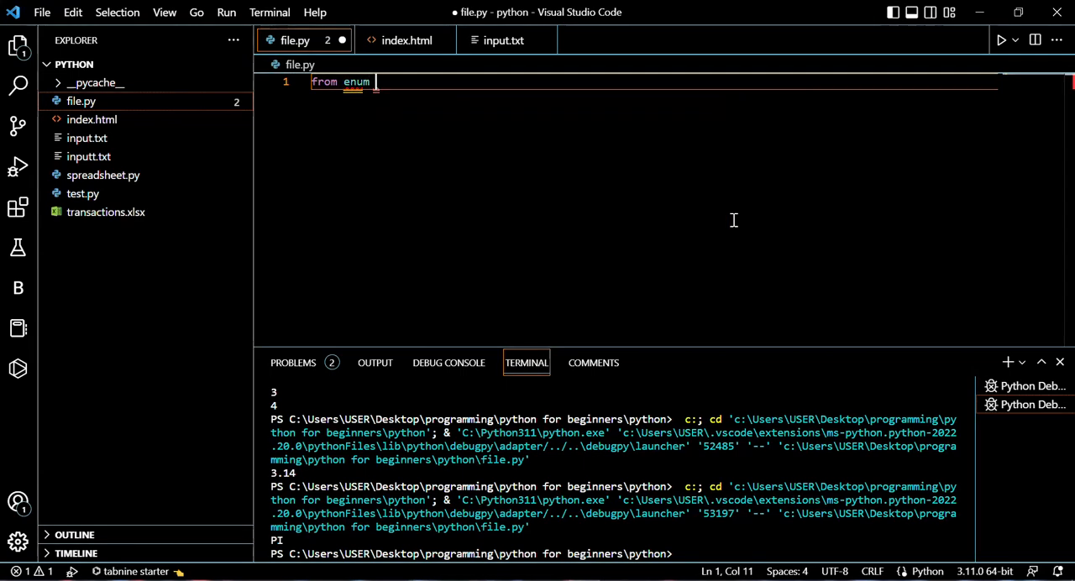
type("import")
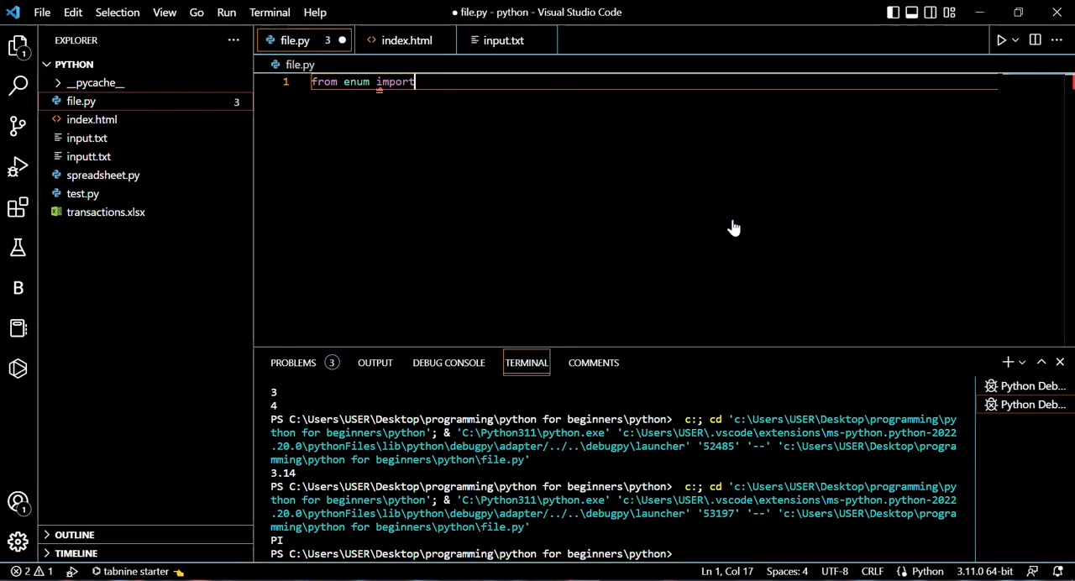
type("Error")
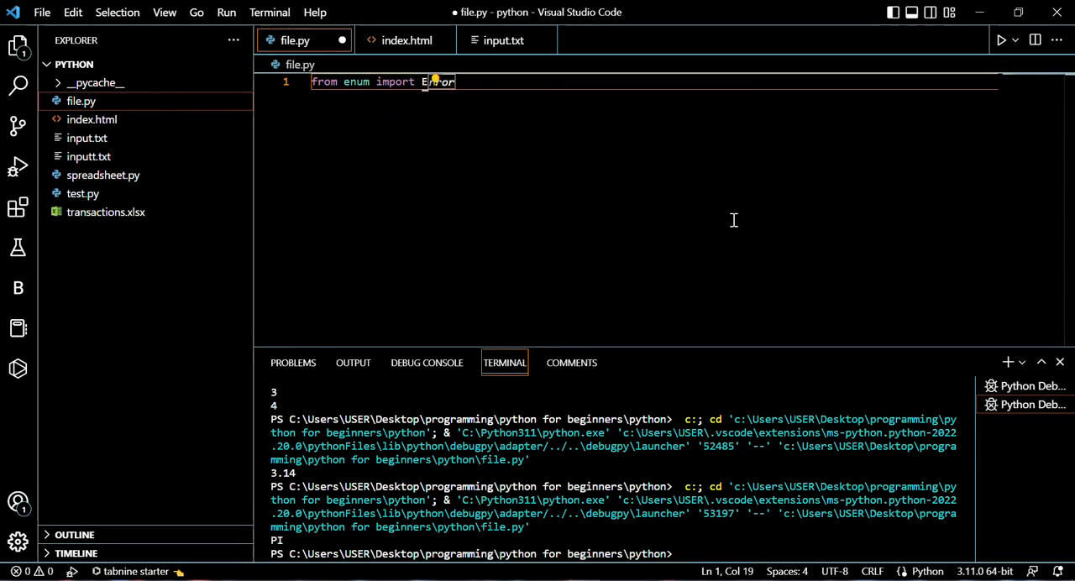
type("num as")
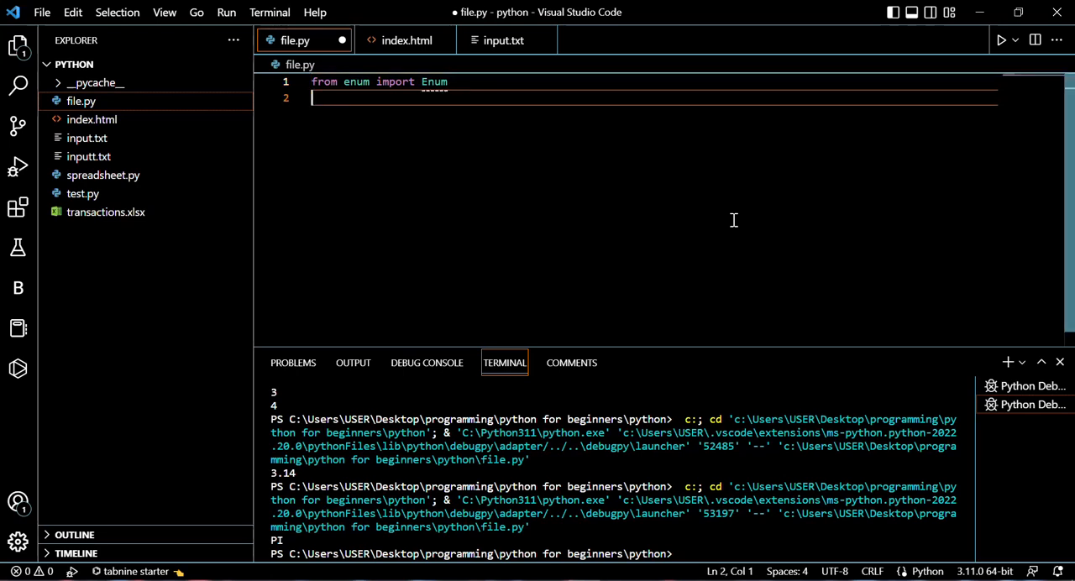
- Declare 'class Pi(Enum):' on a new line below the import
key("Return")
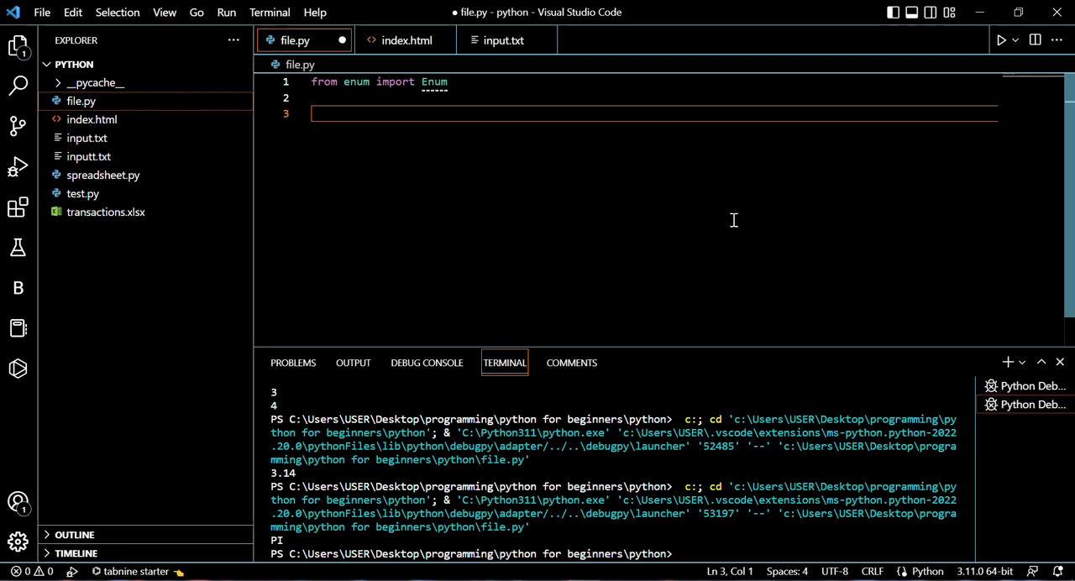
type("class")
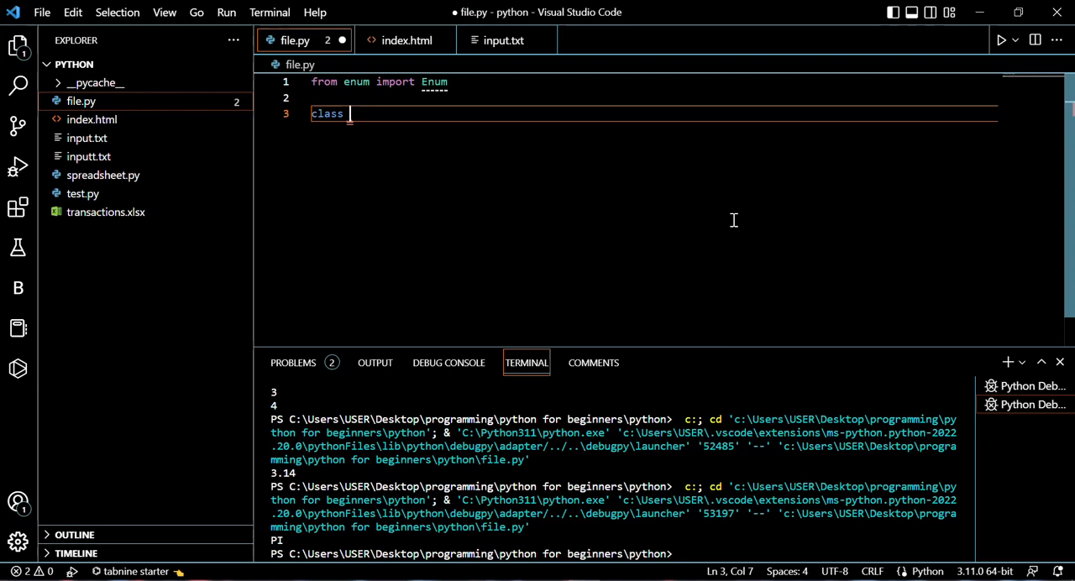
type("Pi")
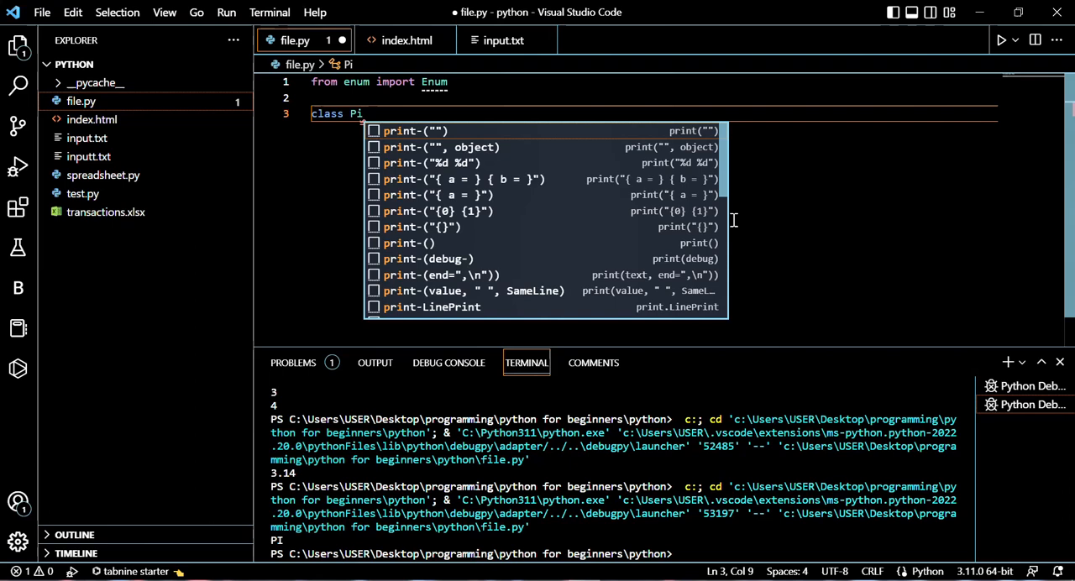
type("(")
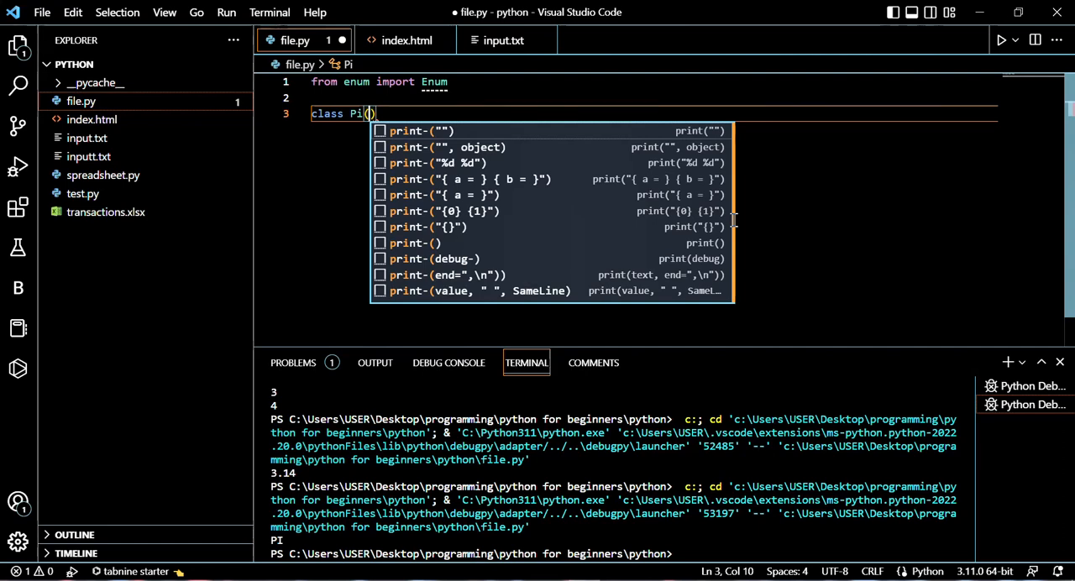
type("E")
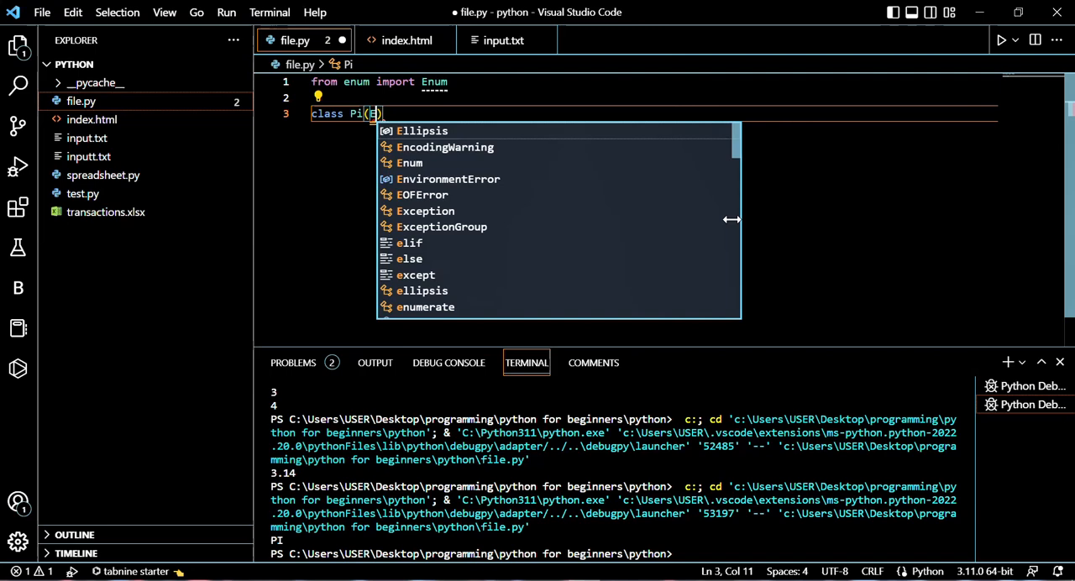
type("num")
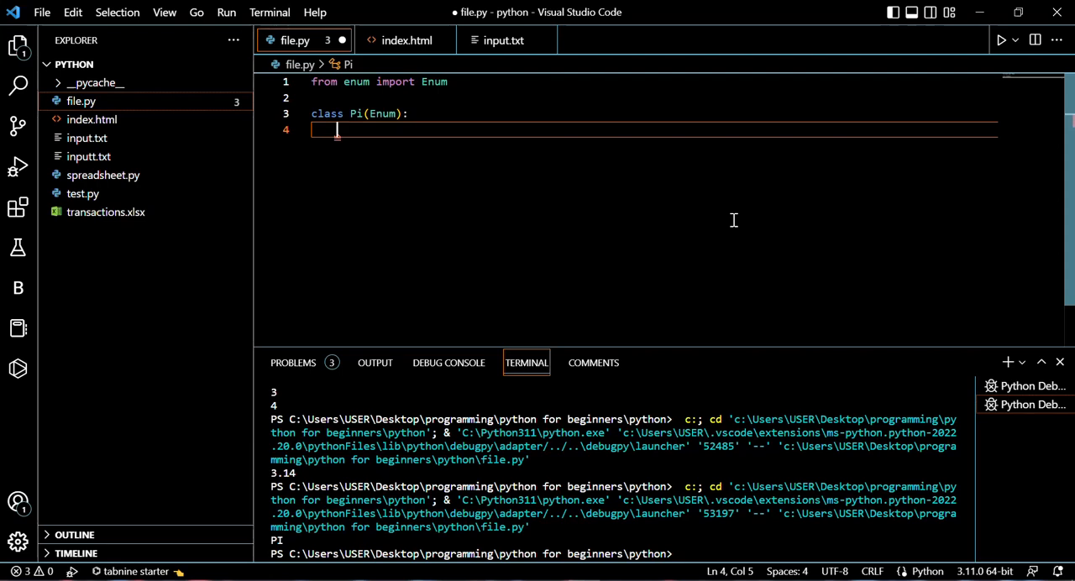
- Add the member 'PI = 3.14' inside the Pi class
type("P")
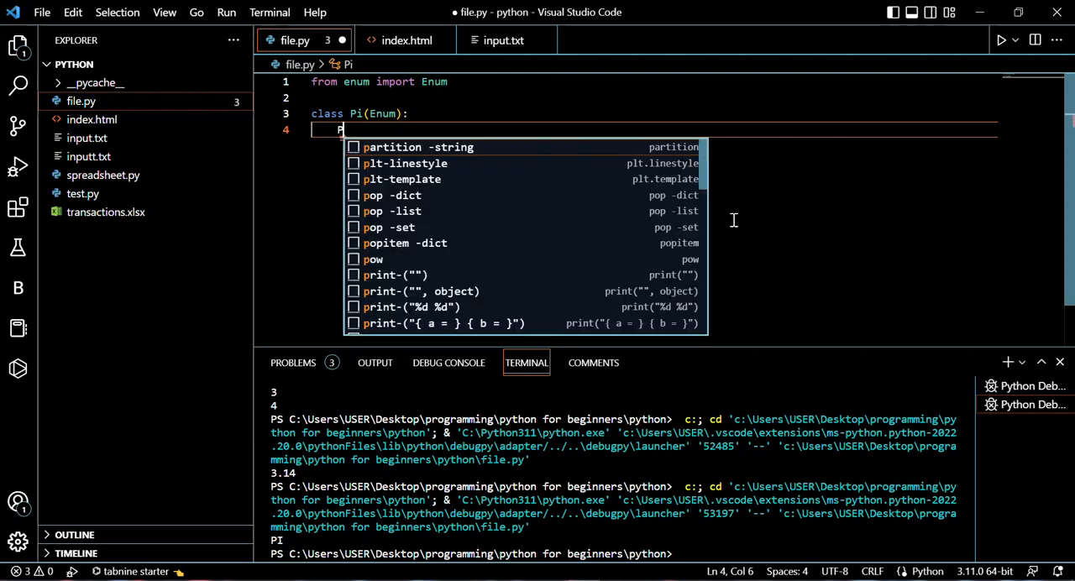
type("I =")
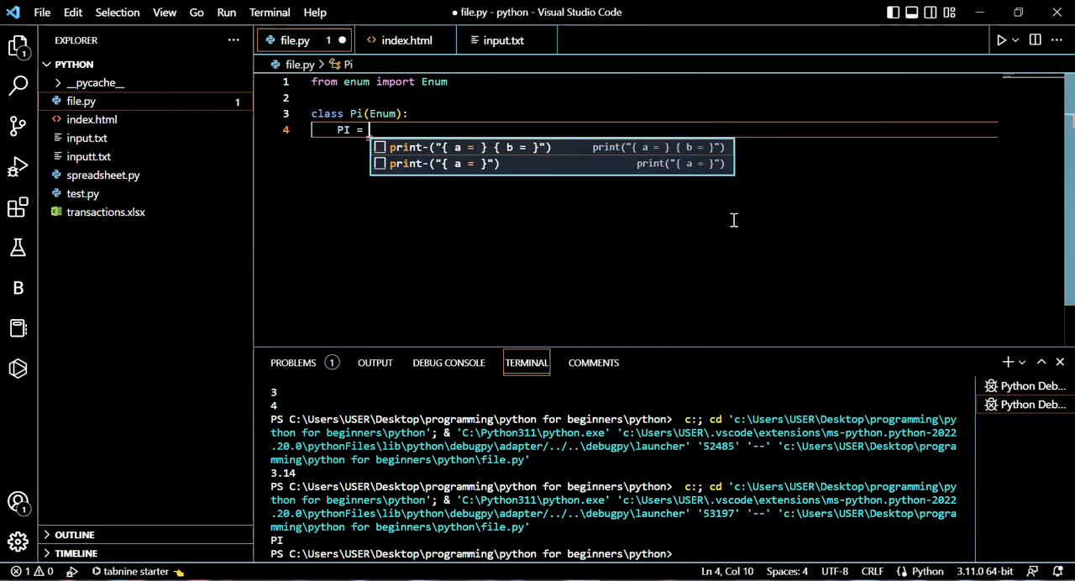
type("3.")
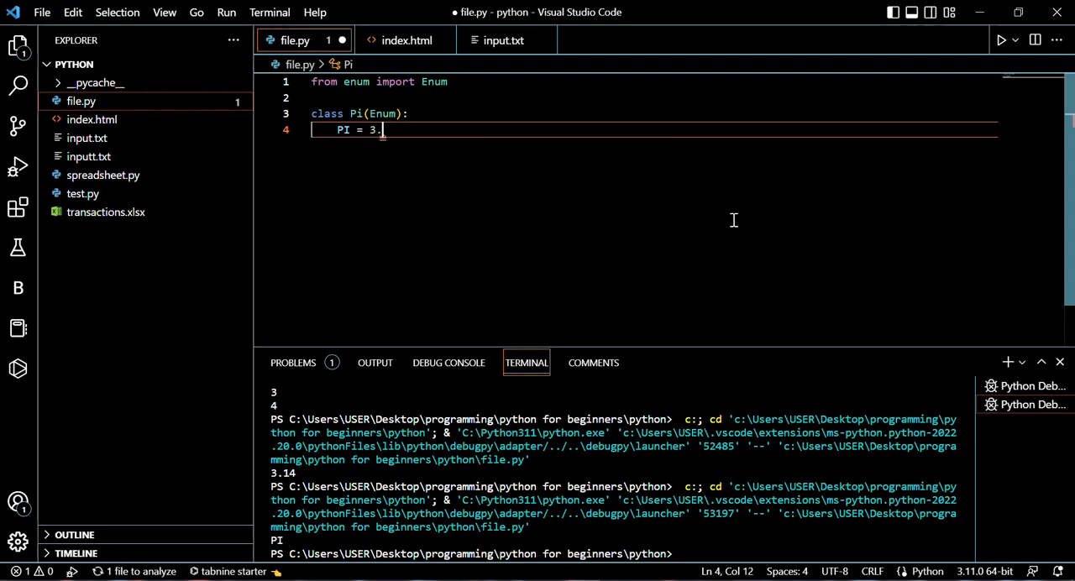
type("14")
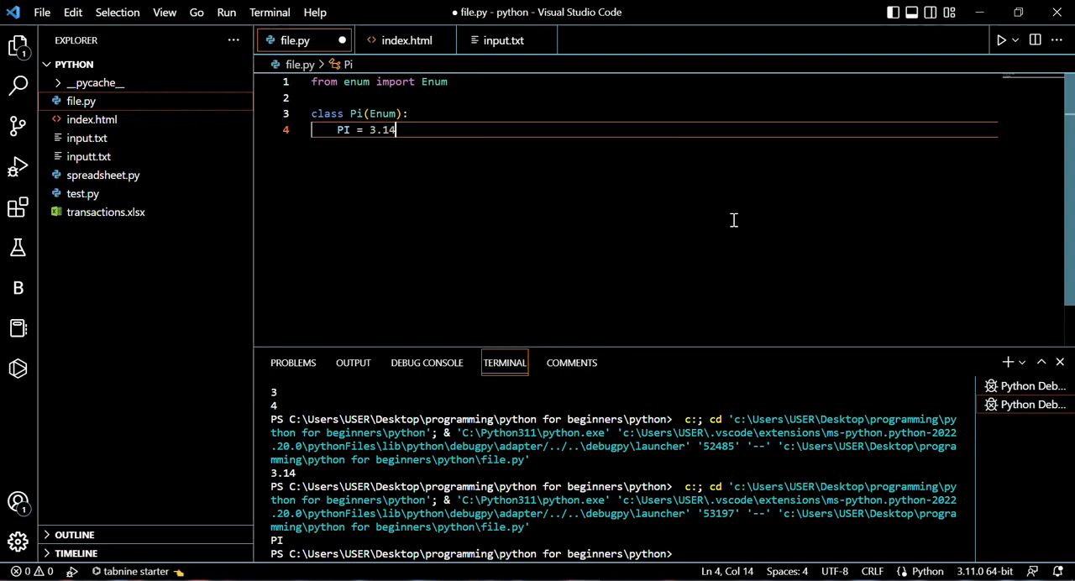
key("Enter")
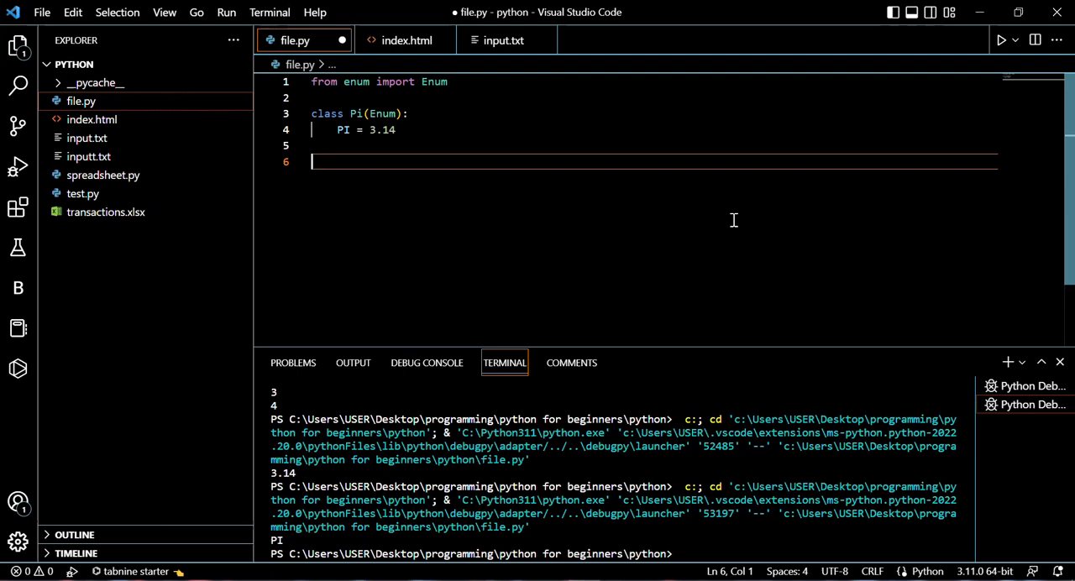
- Write the line print(Pi.PI.value) at the end of file.py
type("class")
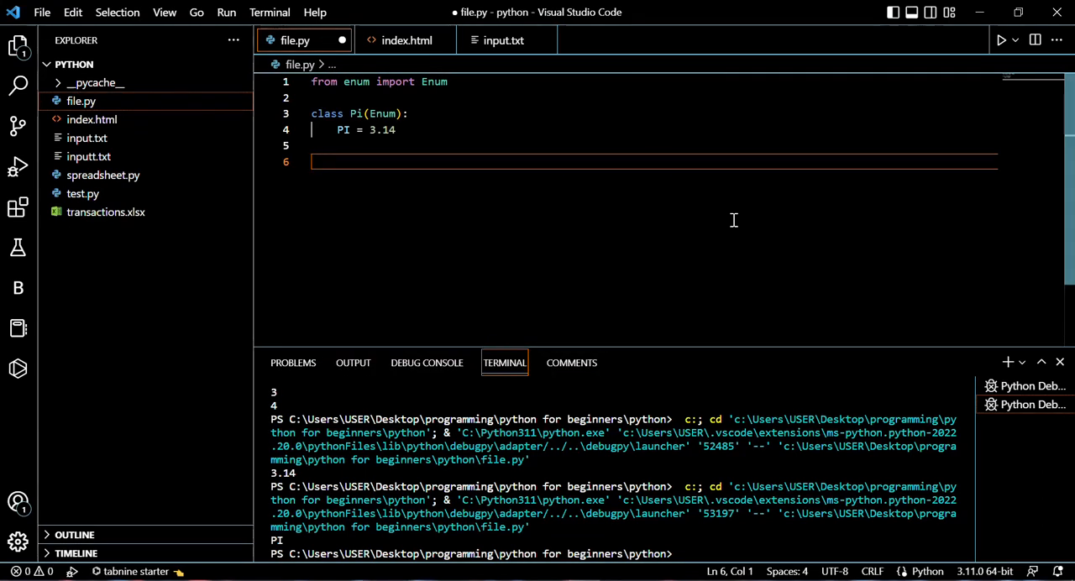
type("P")
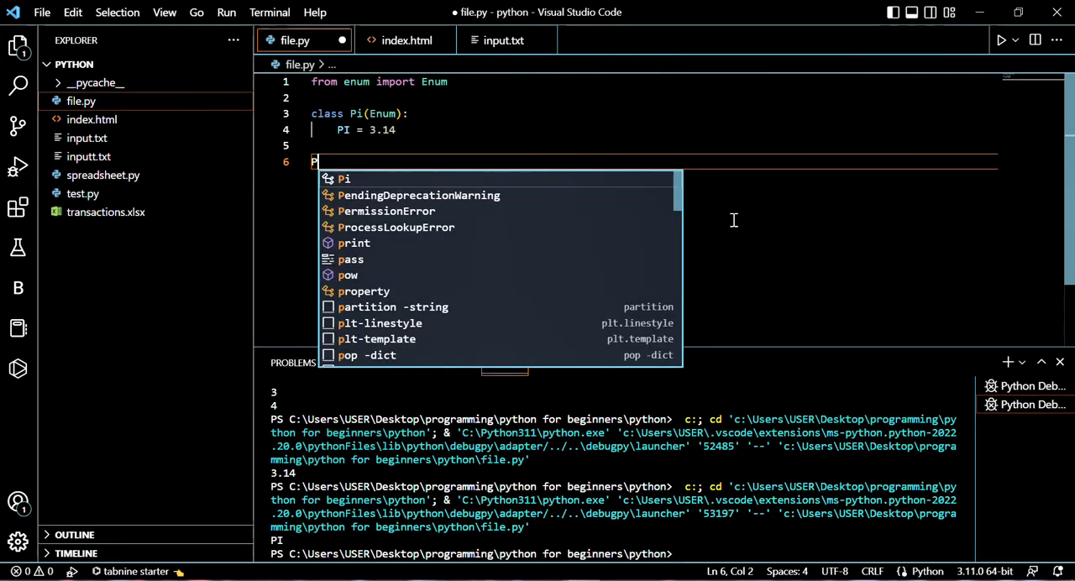
type("i.PI")
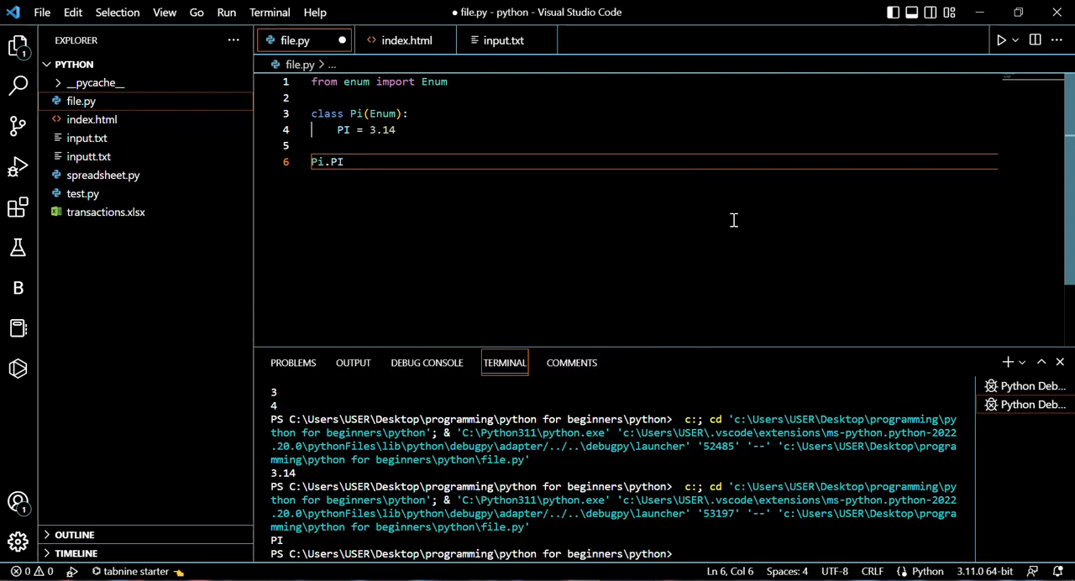
type(".")
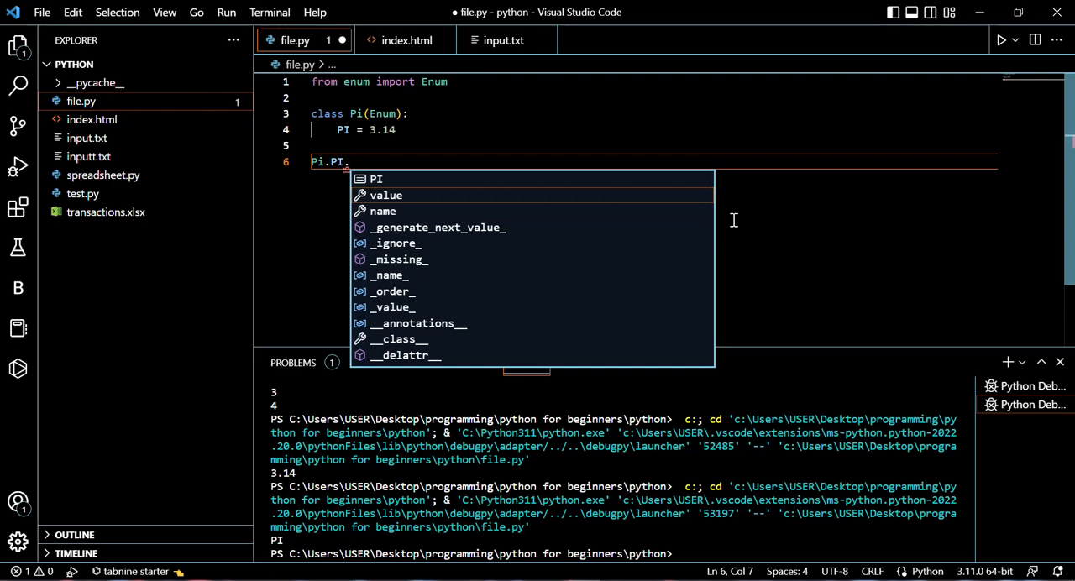
left_click(385, 195)
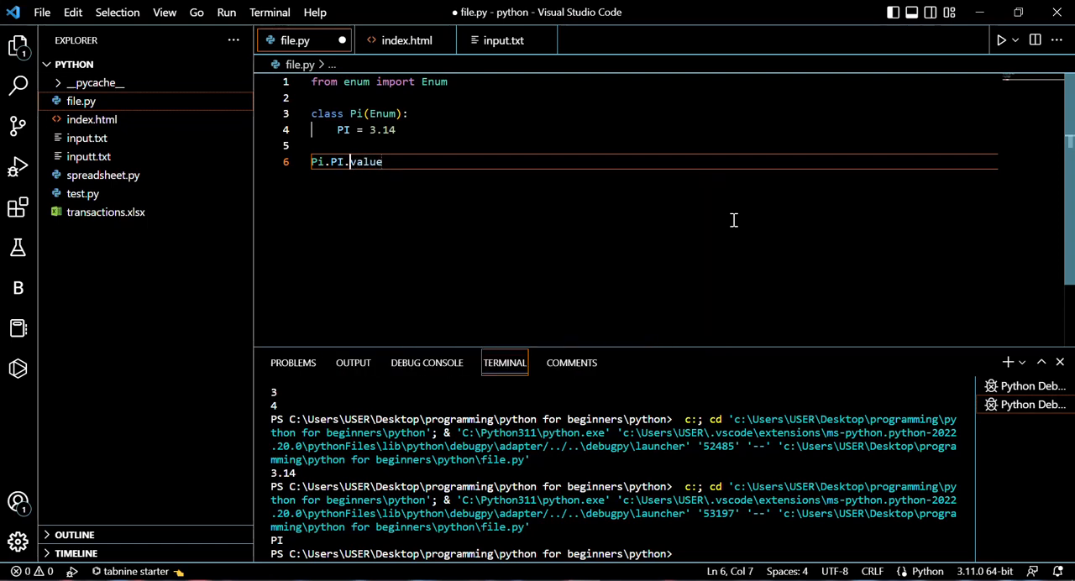
type("pri")
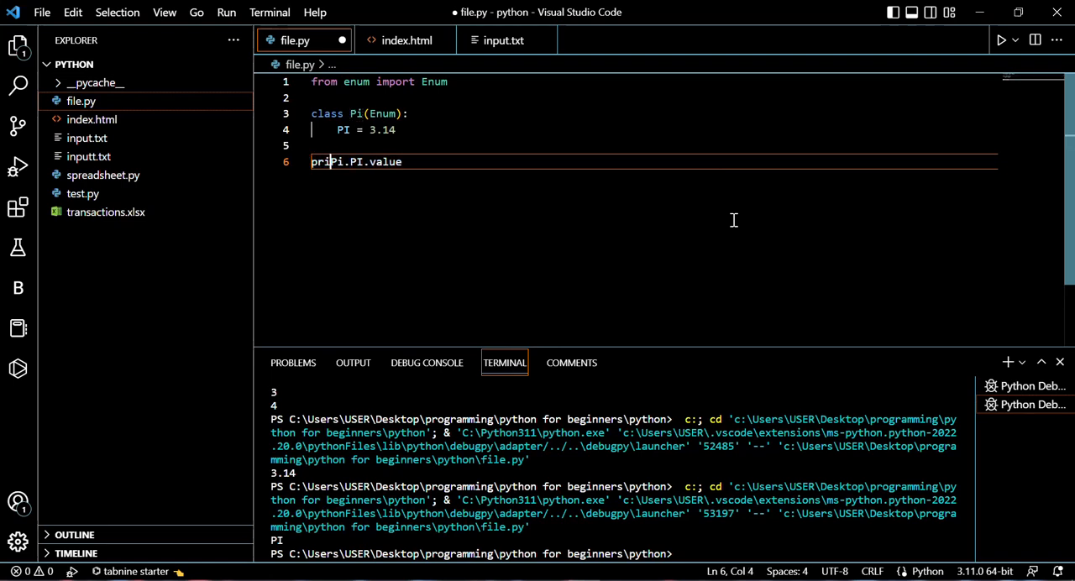
type("nt(")
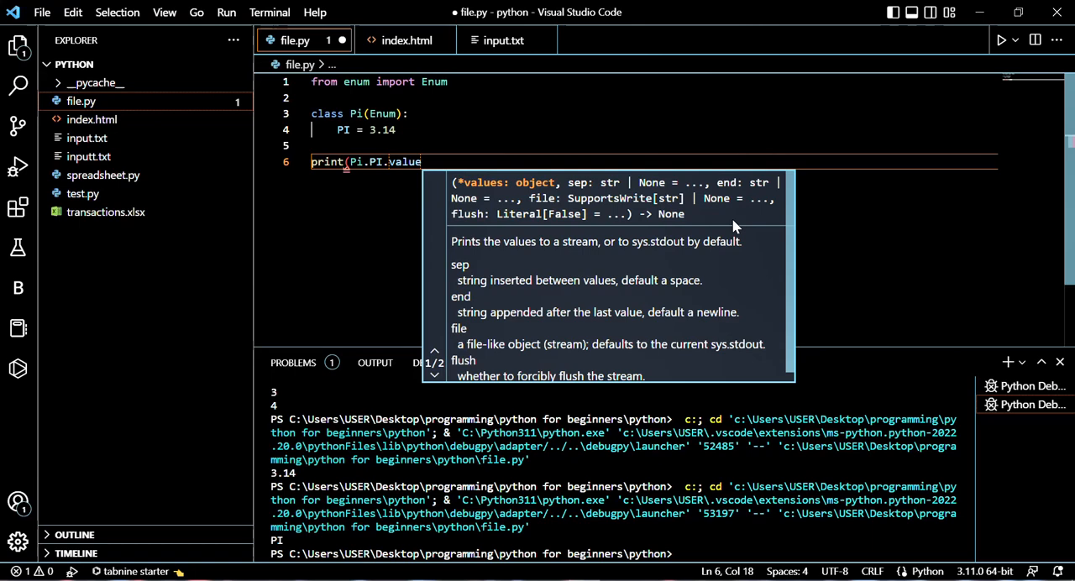
type(")")
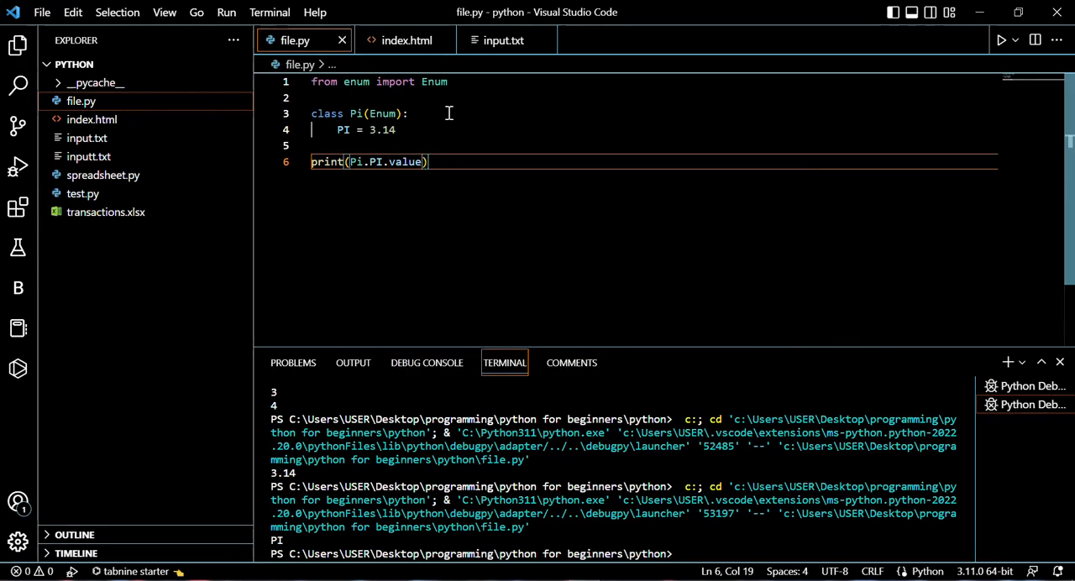
- Run file.py without debugging from the Run menu
left_click(226, 12)
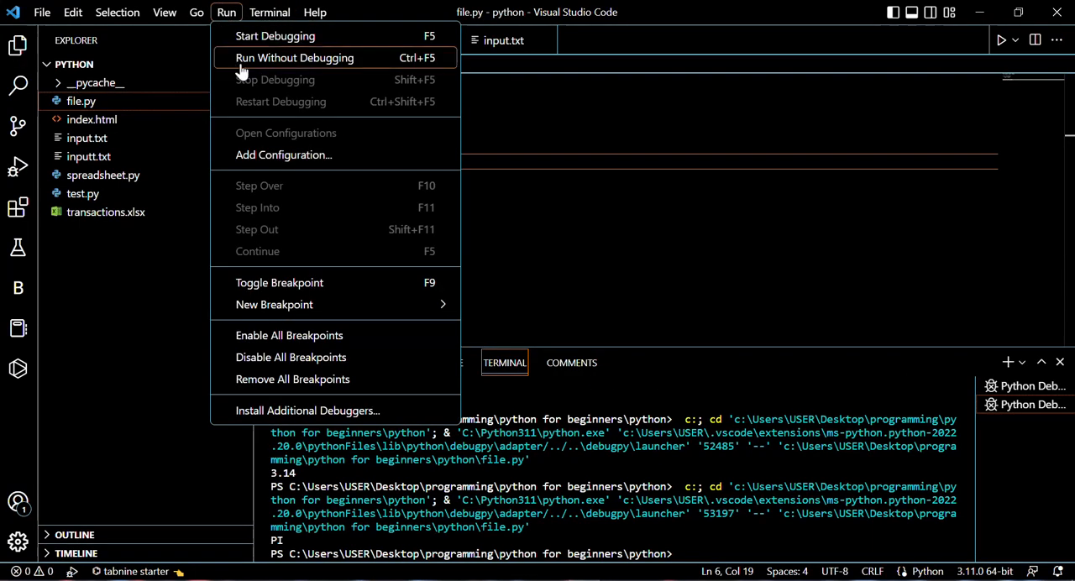
left_click(295, 57)
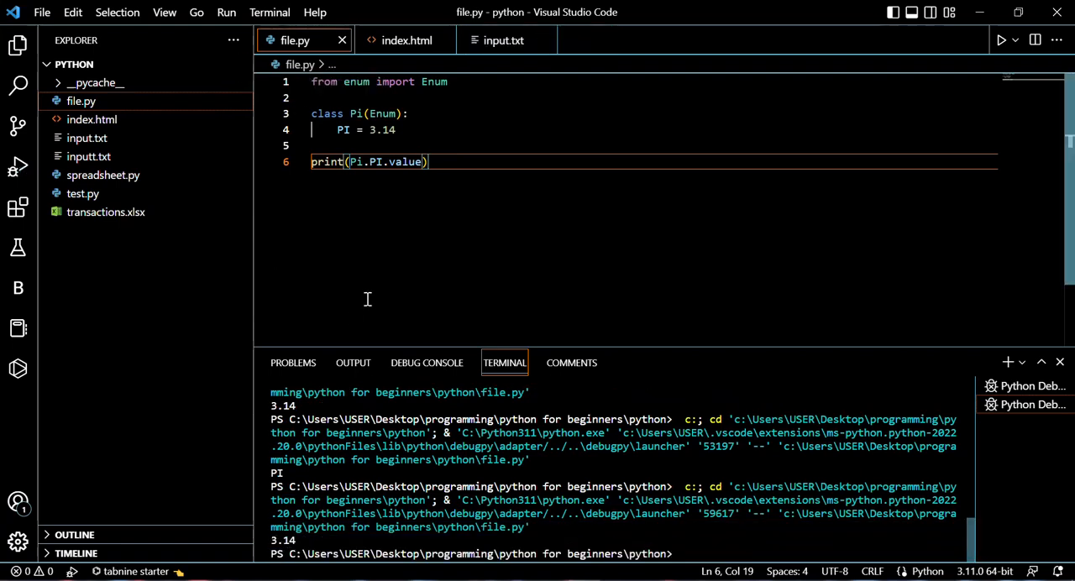
mouse_move(389, 191)
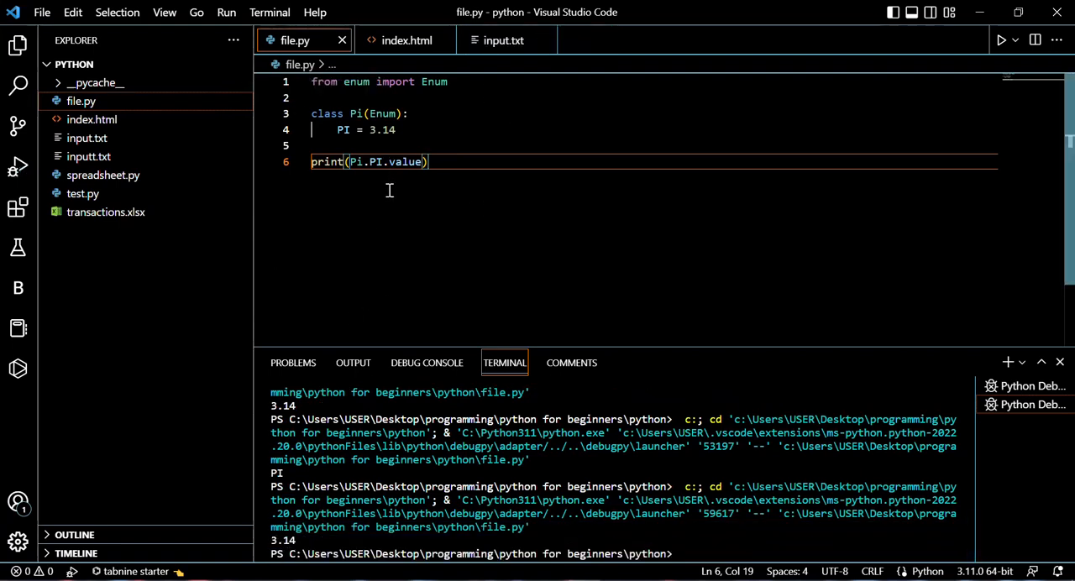
mouse_move(405, 161)
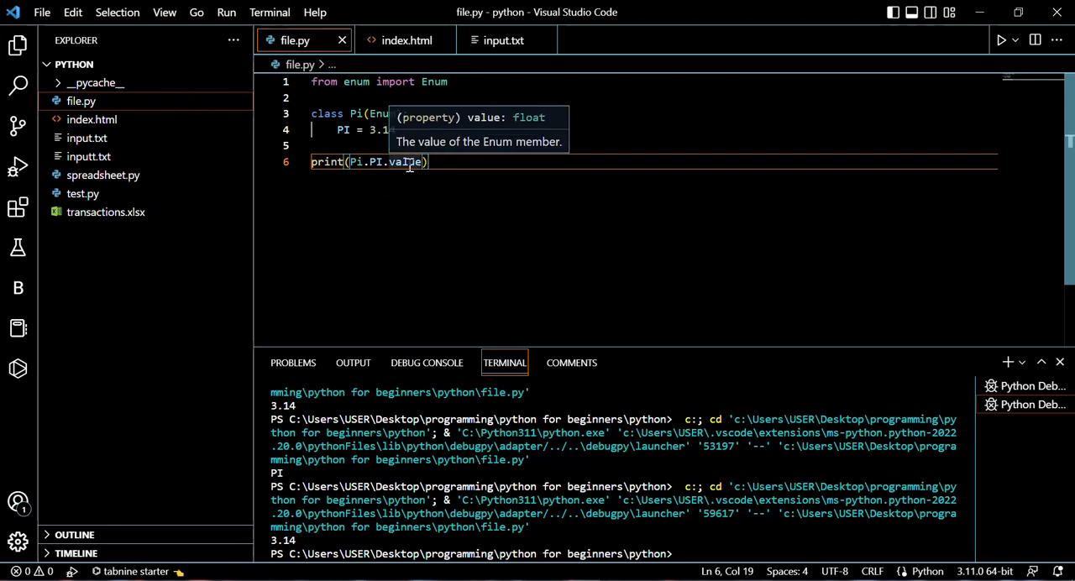
- Change line 6 to print(Pi(3.14).name)
type("na")
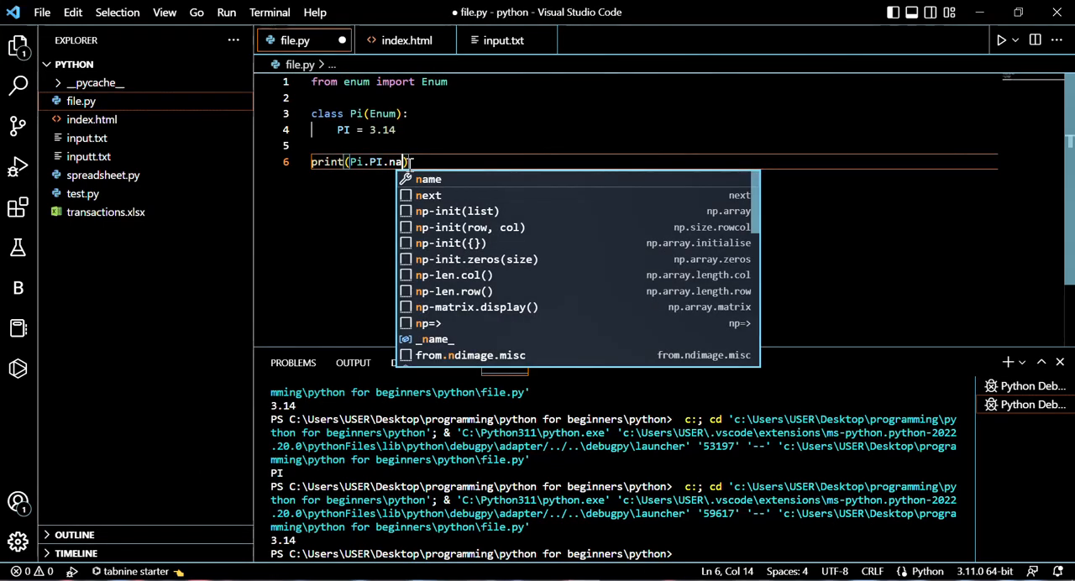
type("me")
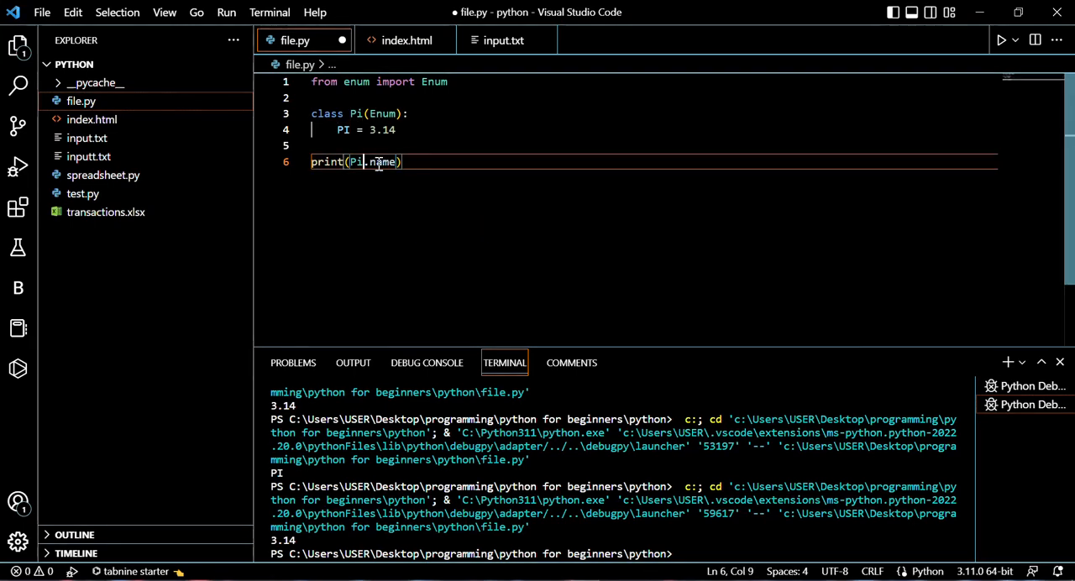
mouse_move(573, 227)
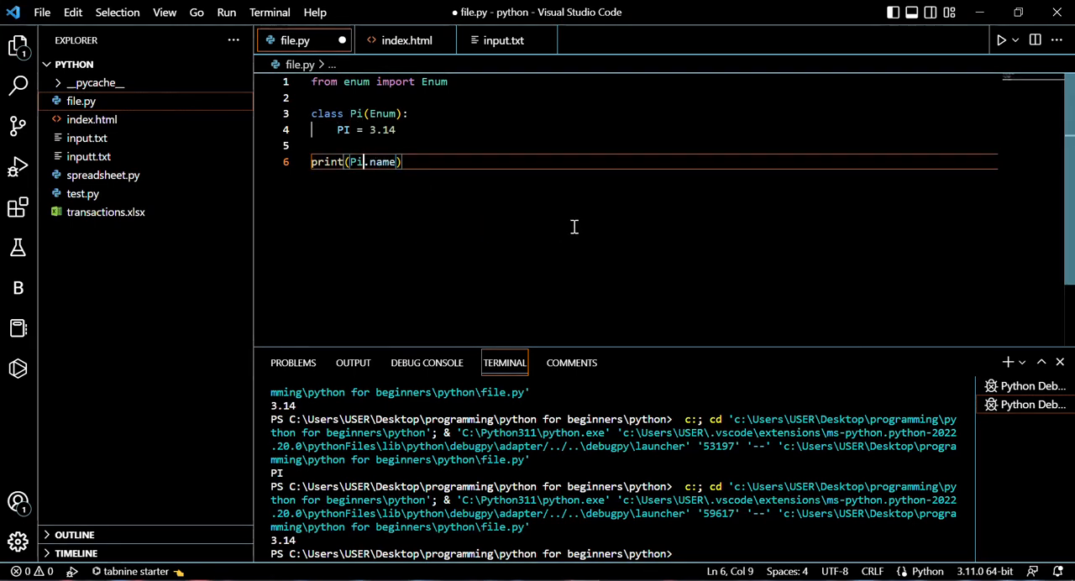
type("(")
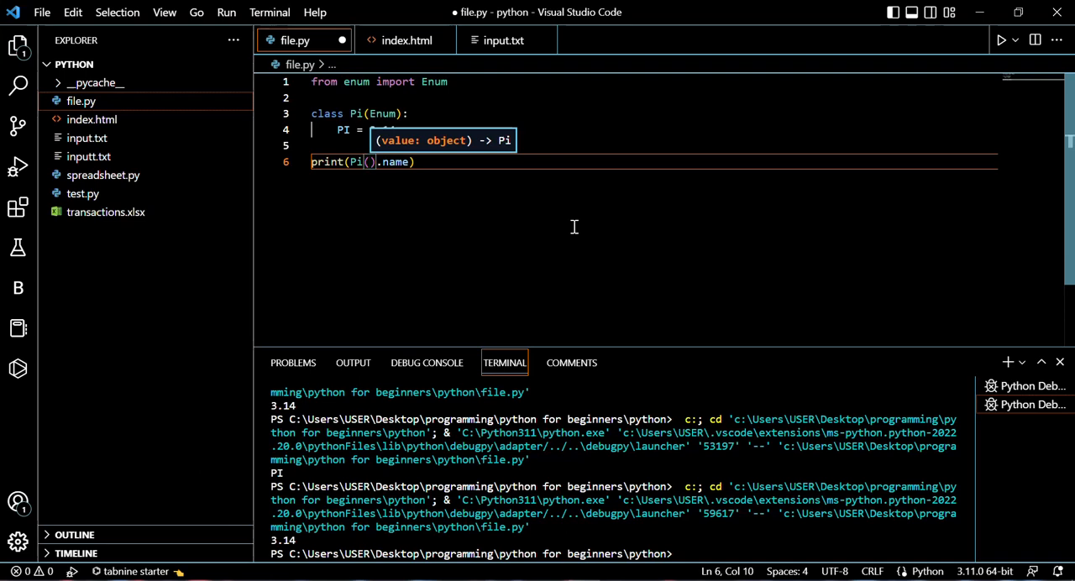
type("3")
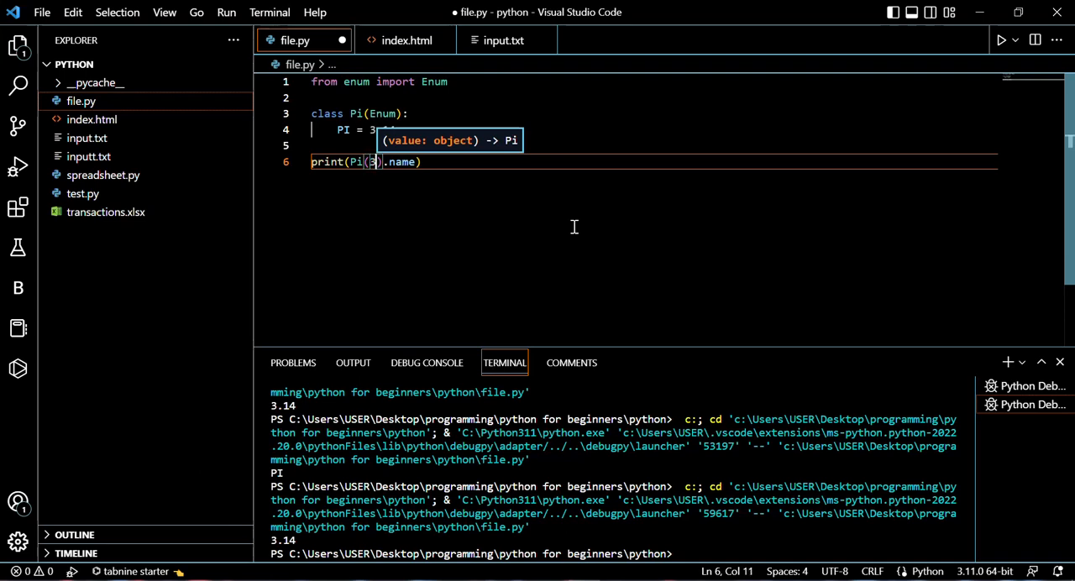
type("3.14")
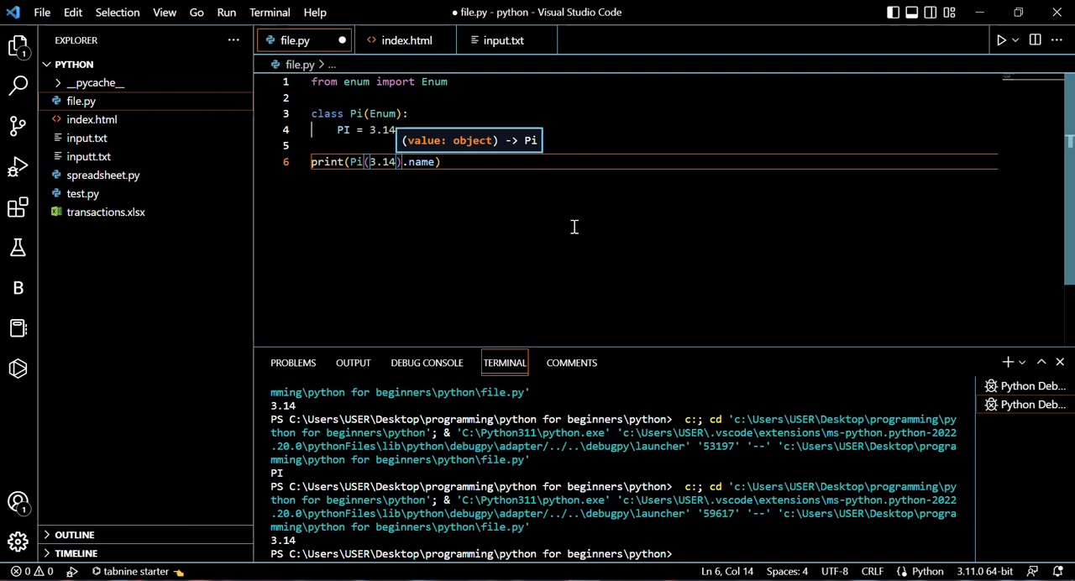
- Run the updated file without debugging so the terminal shows PI
left_click(226, 11)
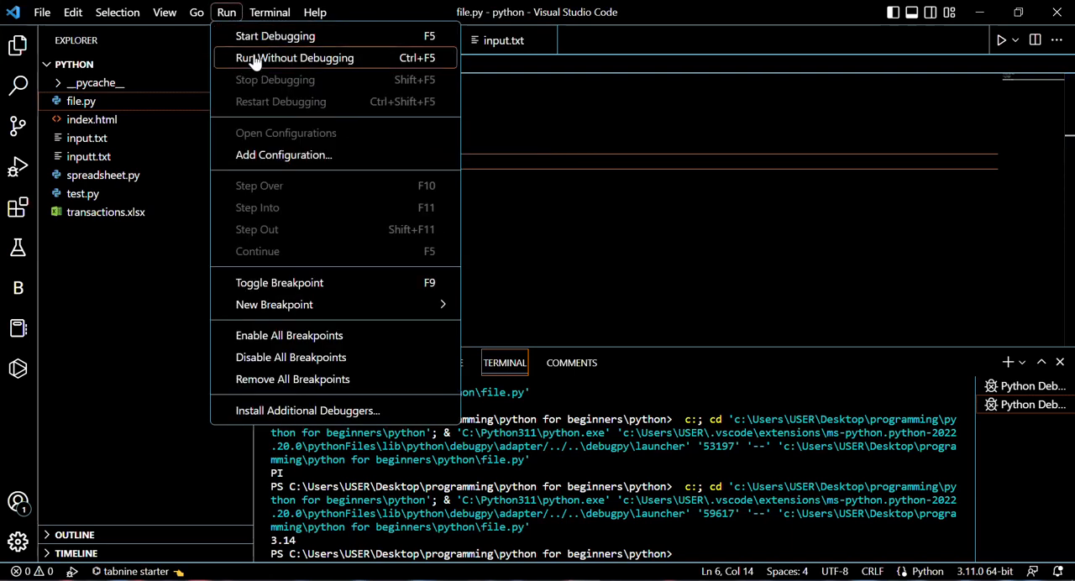
left_click(293, 57)
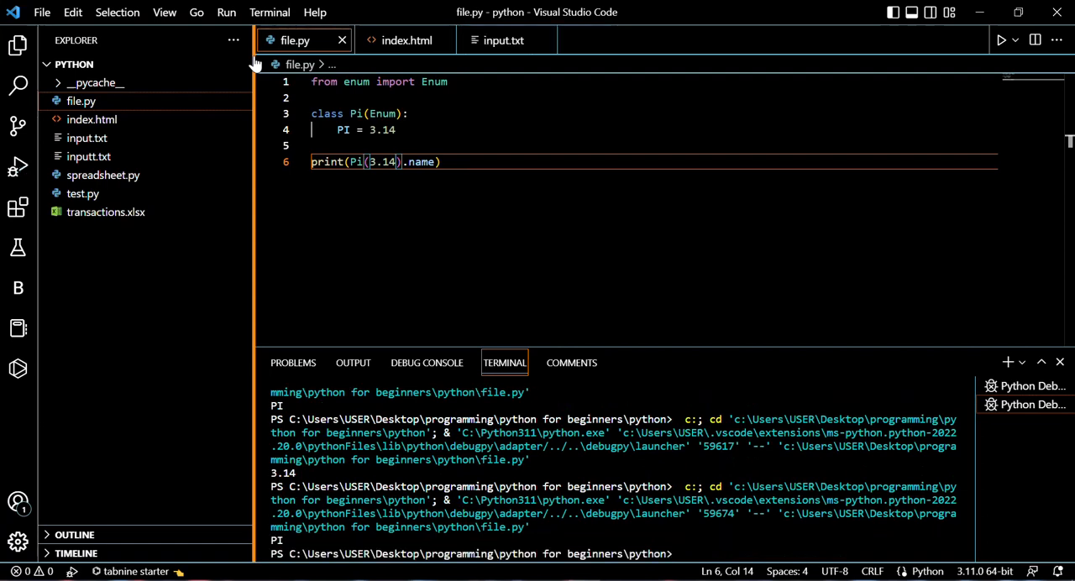